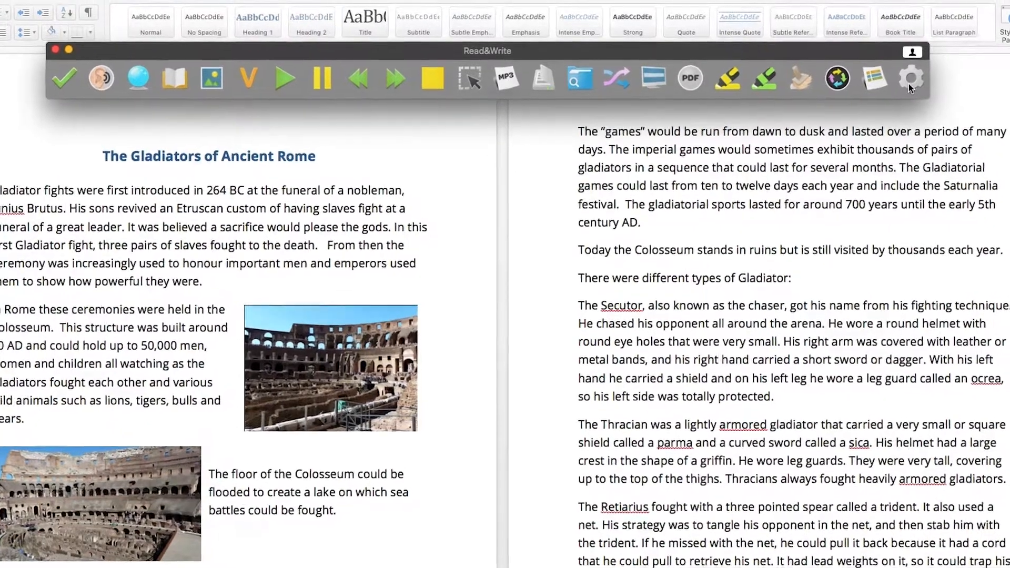
Bring up the Screen Masking page in Read&Write settings
click(910, 77)
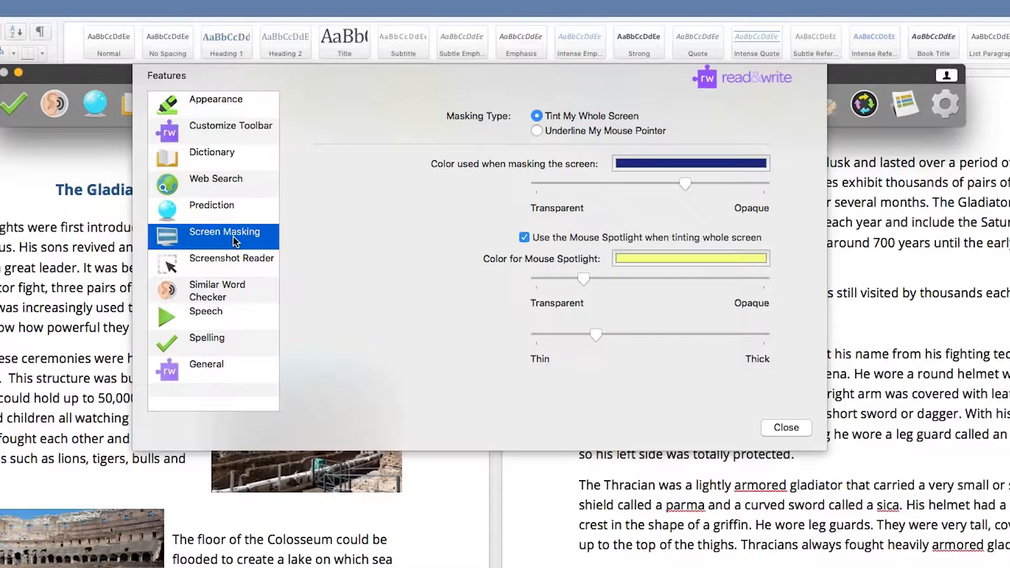
mouse_move(351, 242)
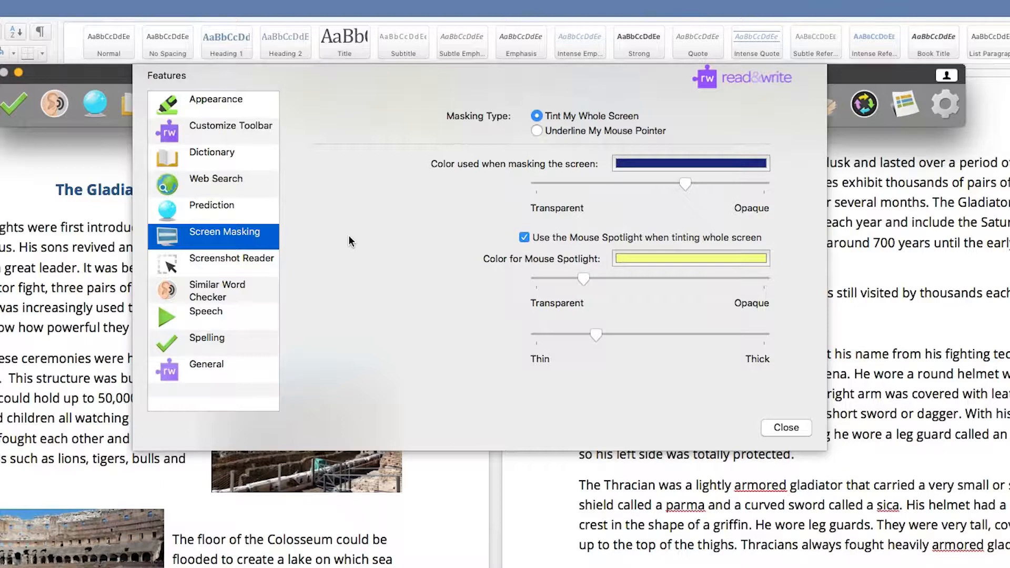
mouse_move(513, 203)
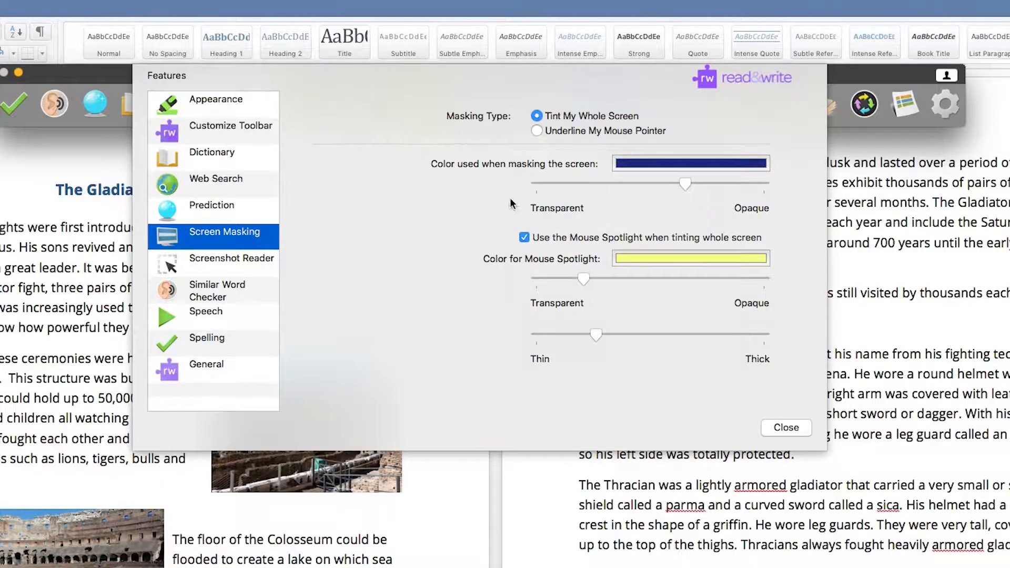
Set the whole-screen tint colour to green and lower its opacity toward Transparent
click(690, 163)
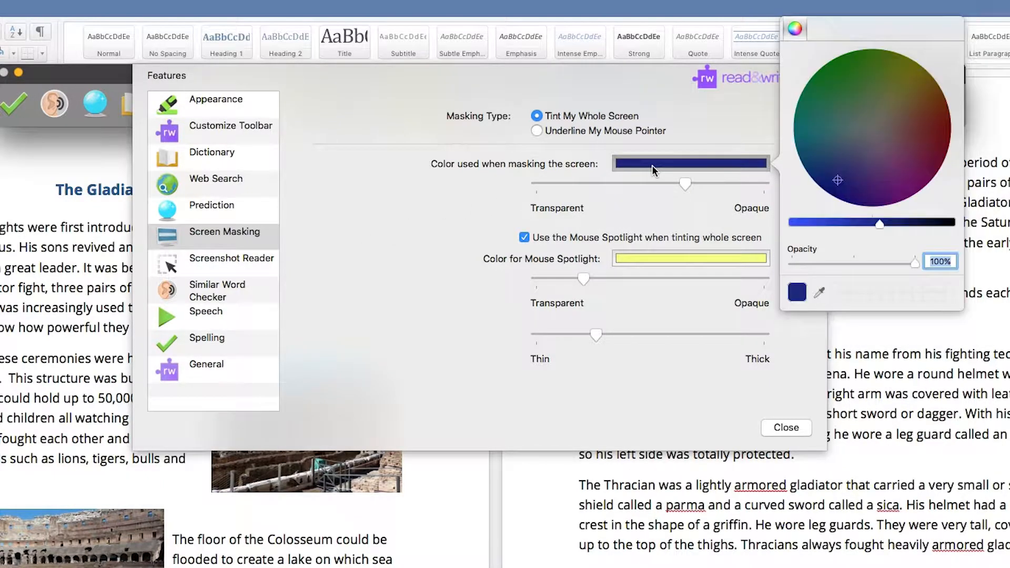
click(839, 76)
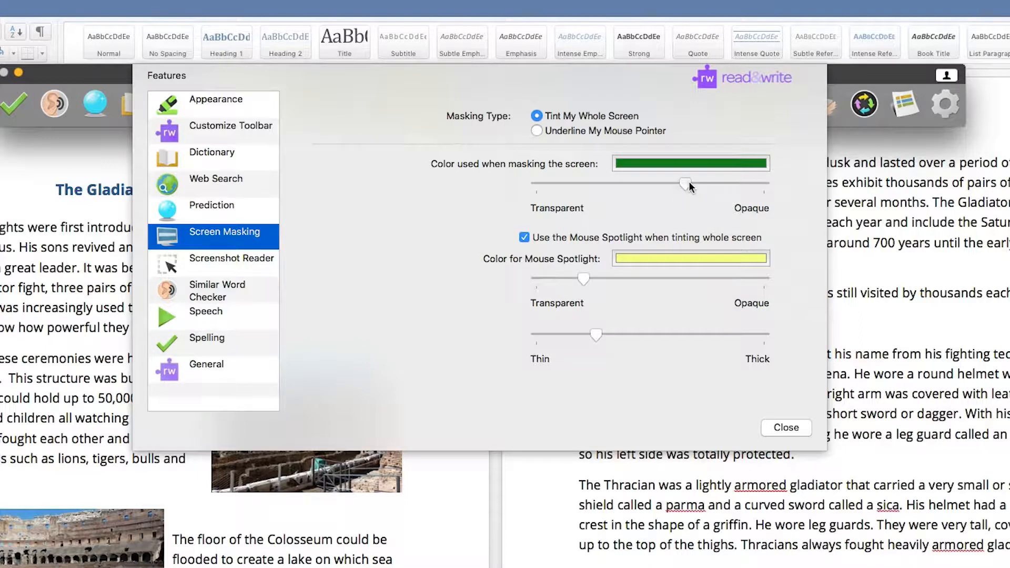
drag(685, 183, 597, 183)
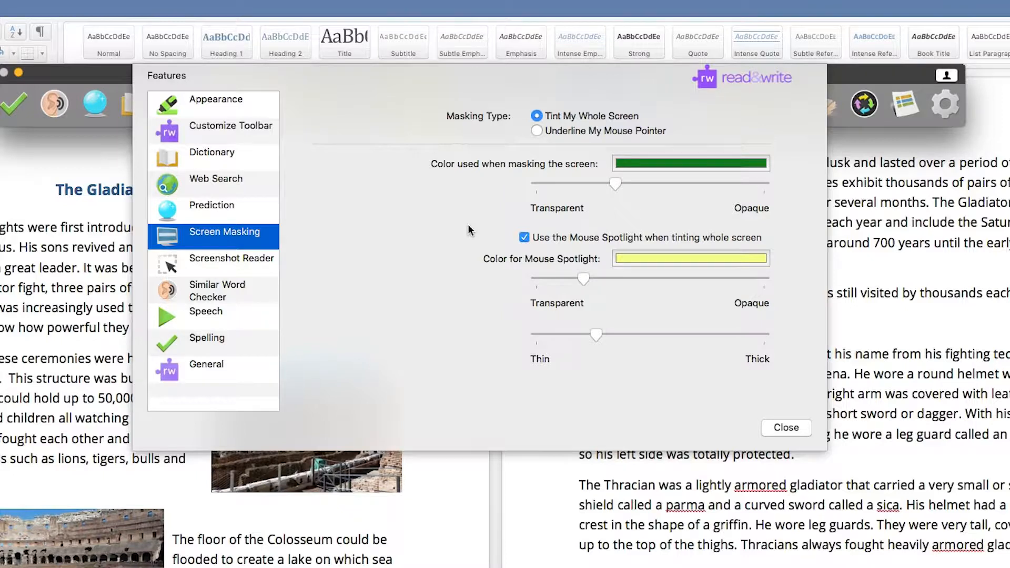
Bring up the colour picker for the yellow mouse spotlight
click(524, 237)
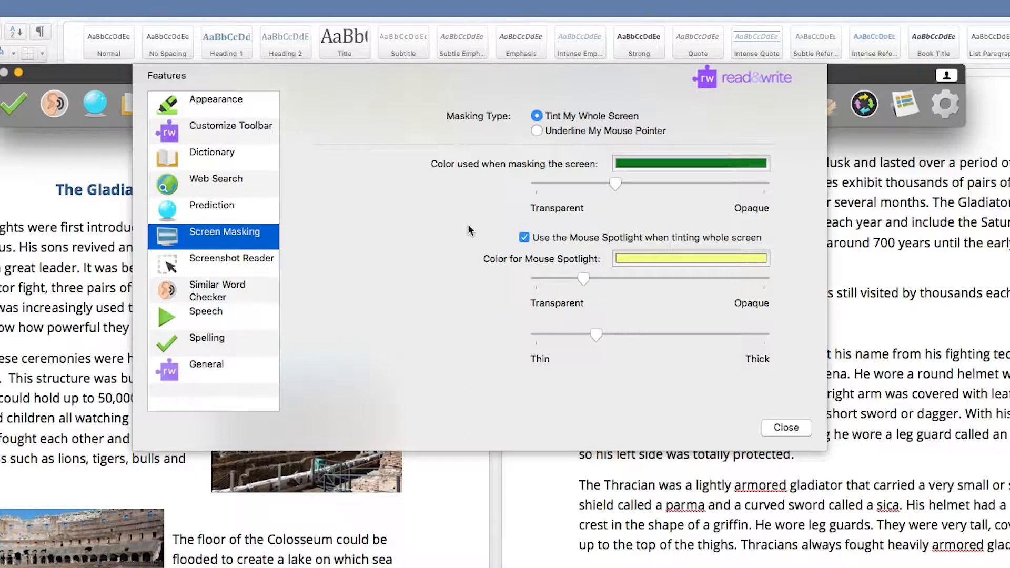
click(689, 259)
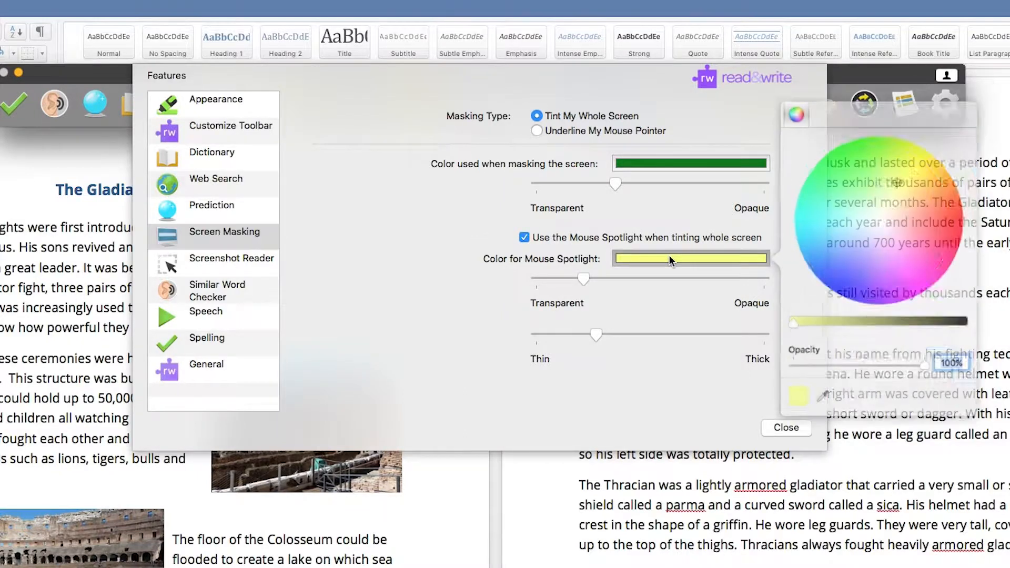
Make the mouse spotlight cyan and slightly more opaque
click(811, 220)
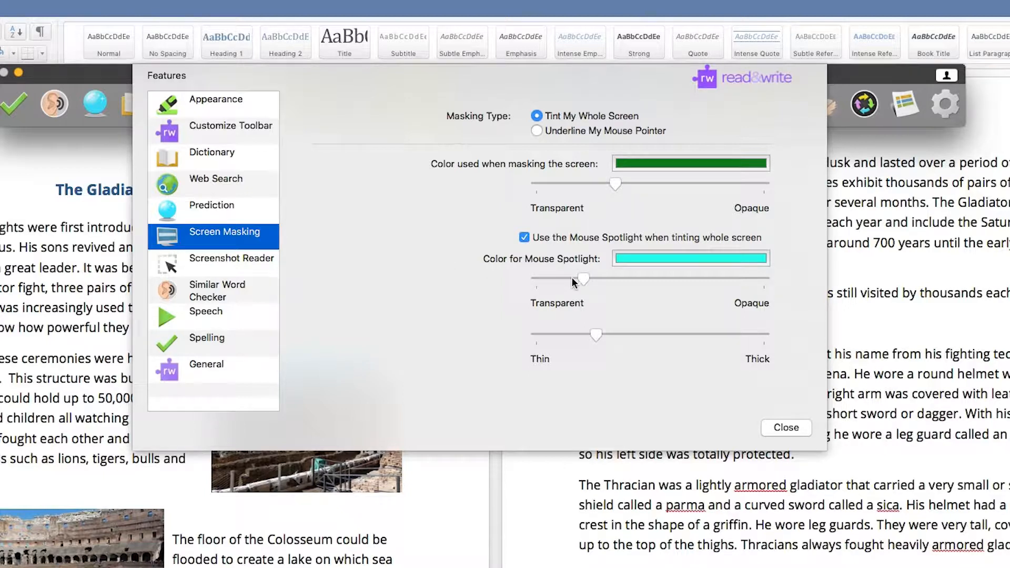
drag(583, 280, 598, 280)
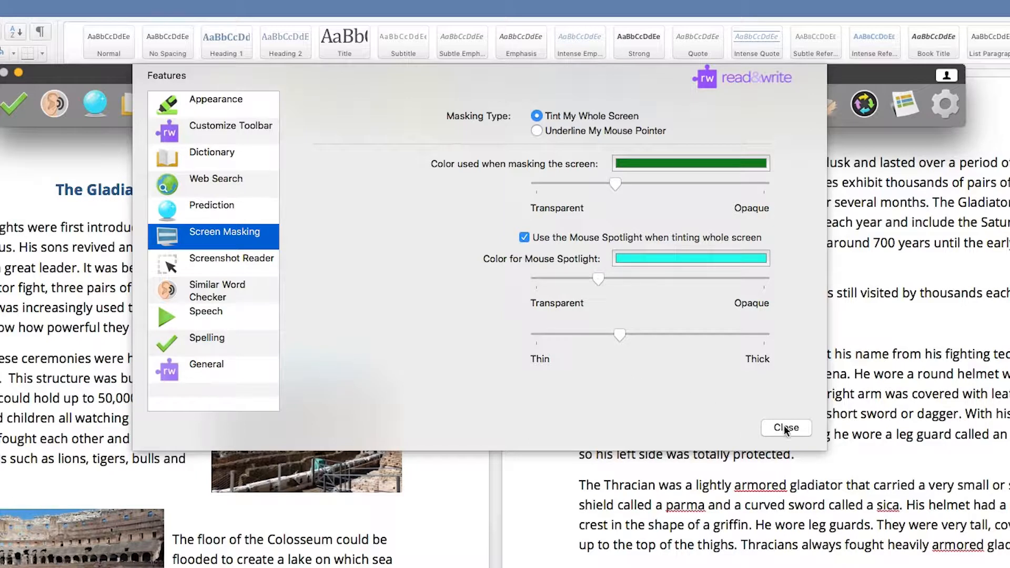
click(786, 429)
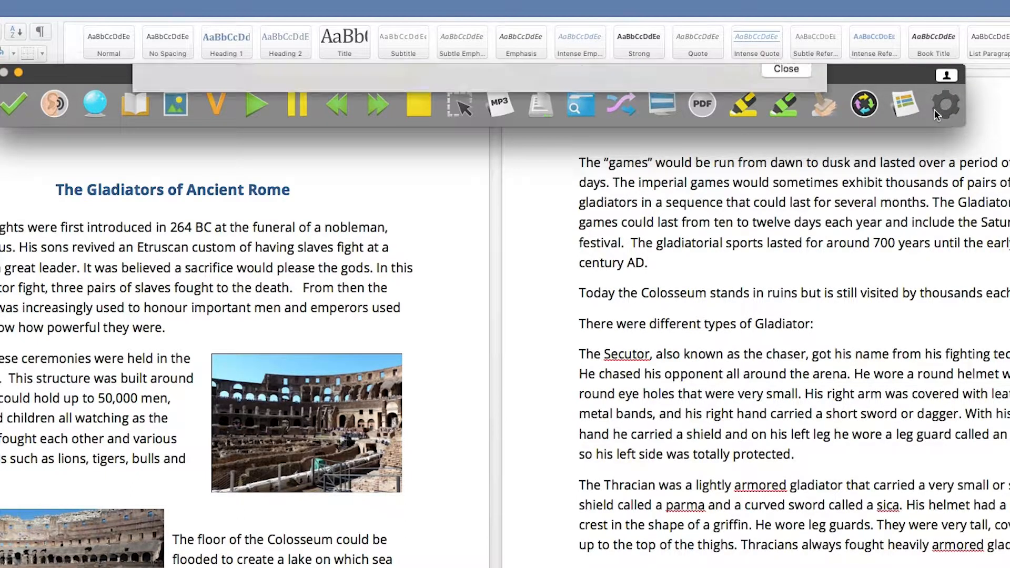
click(946, 104)
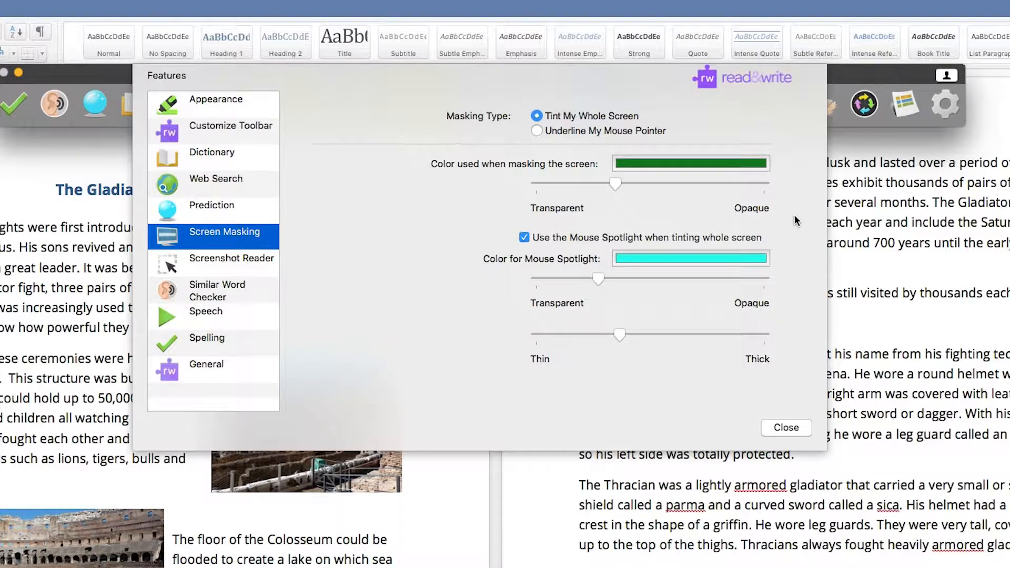
Set masking to Underline My Mouse Pointer in purple with a slightly thinner line
click(537, 131)
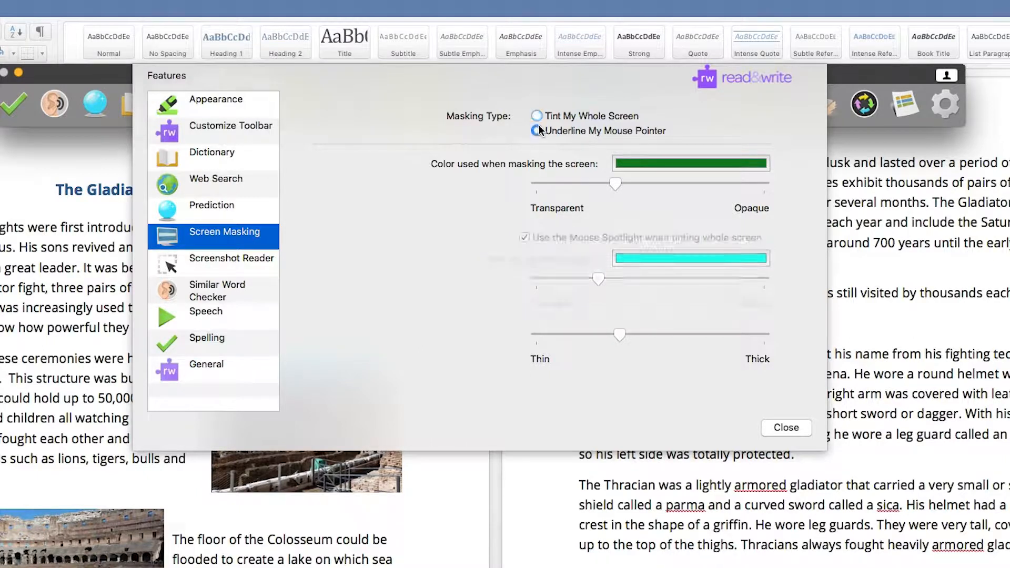
click(535, 131)
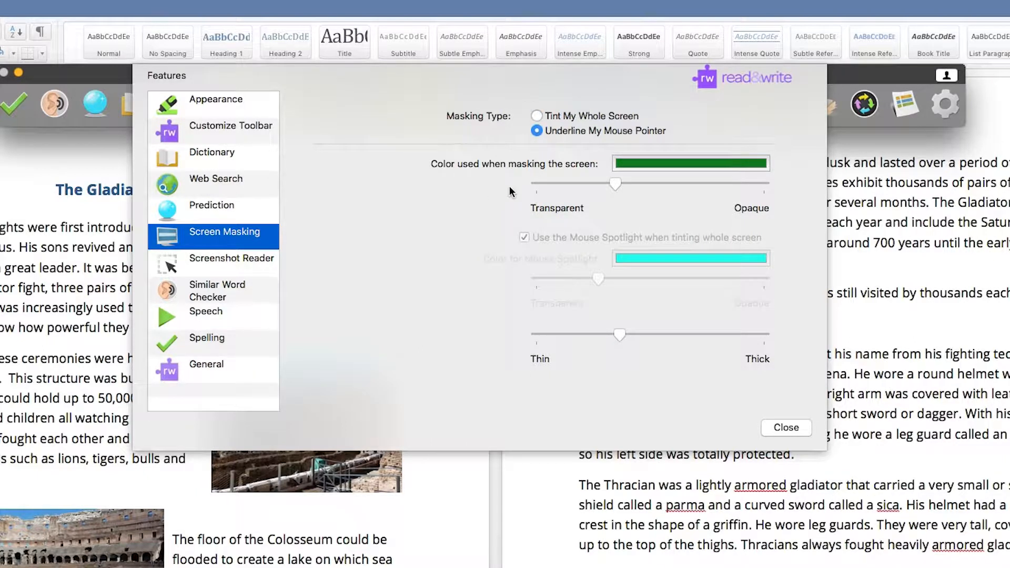
click(691, 163)
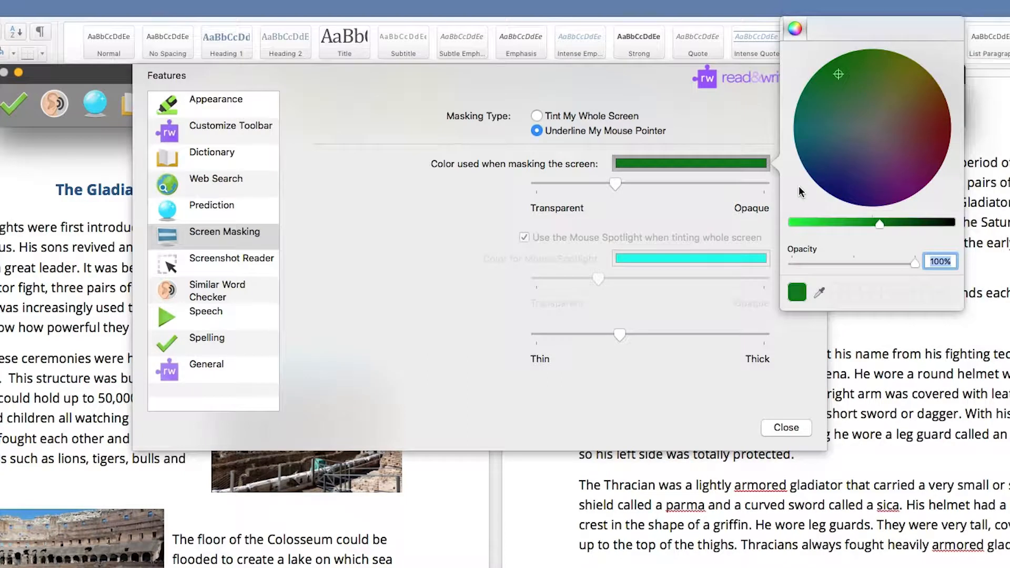
click(901, 181)
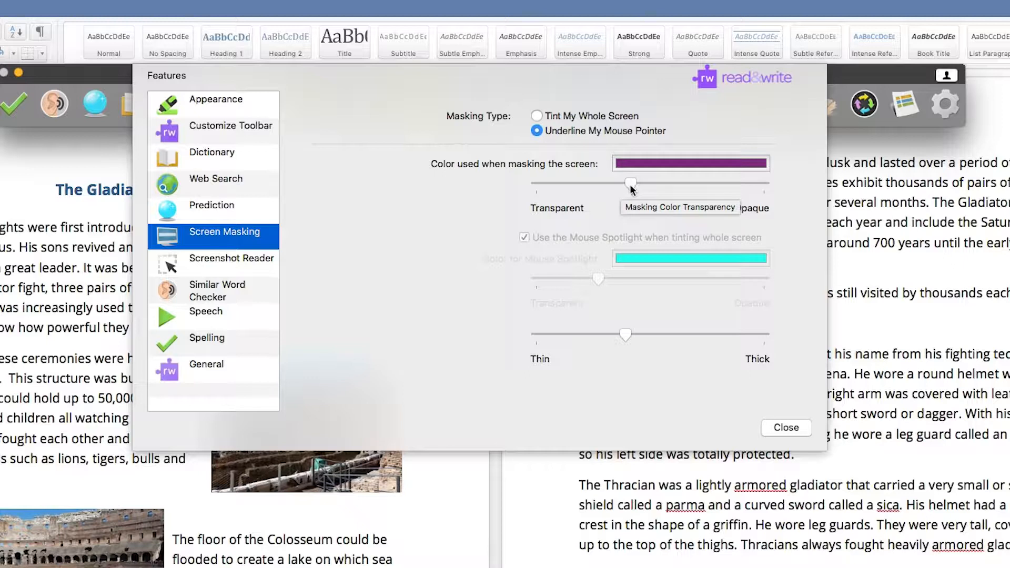
mouse_move(625, 335)
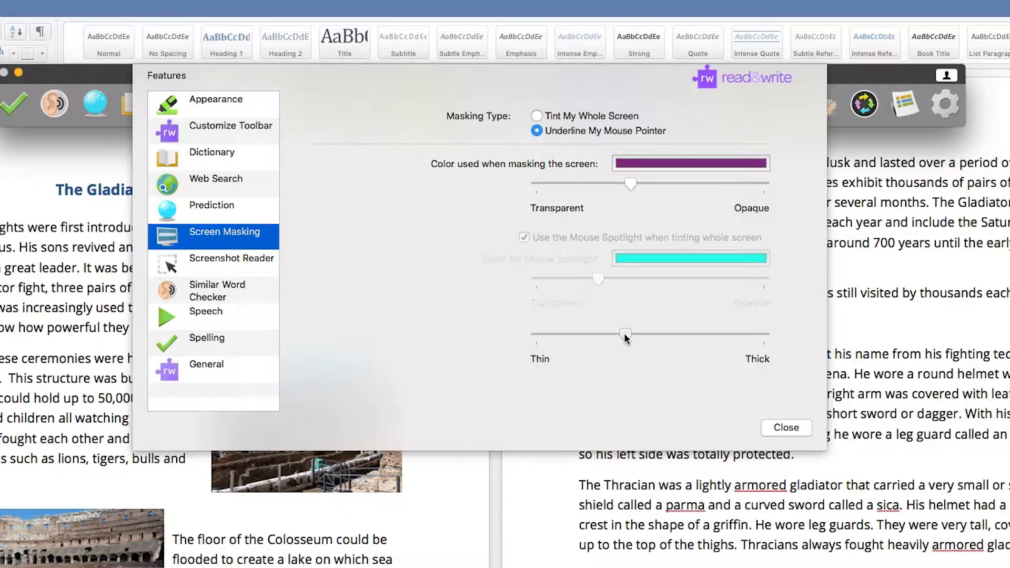
drag(625, 335, 619, 335)
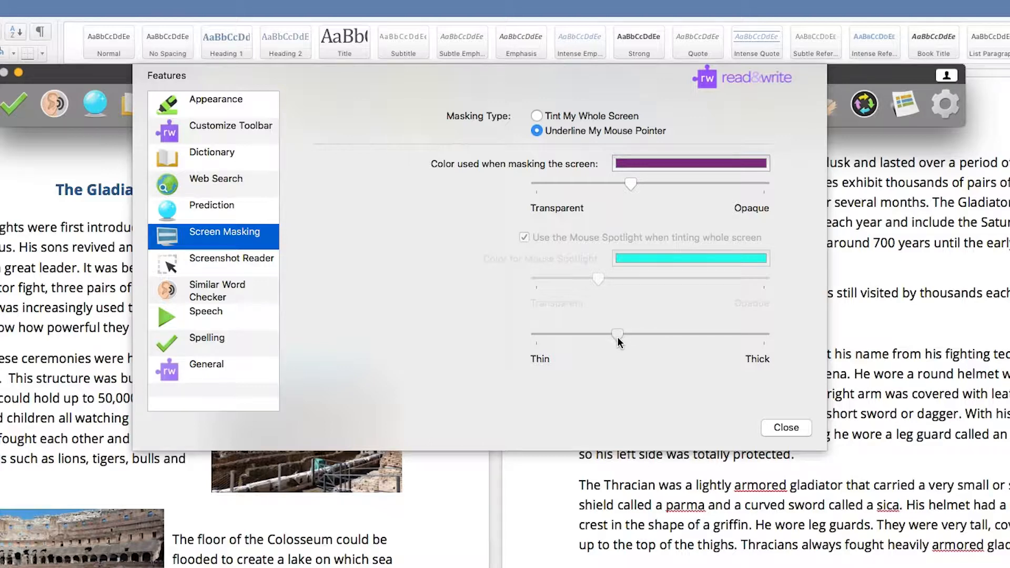